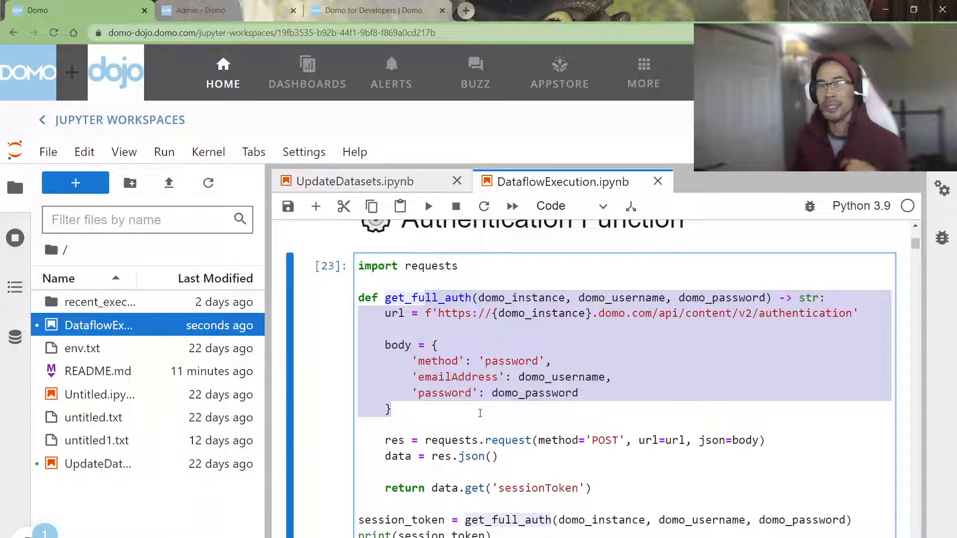
Open the SAML (SSO) page under Authentication in the Domo Admin tab.
{"action": "left_click", "coordinate": [202, 11]}
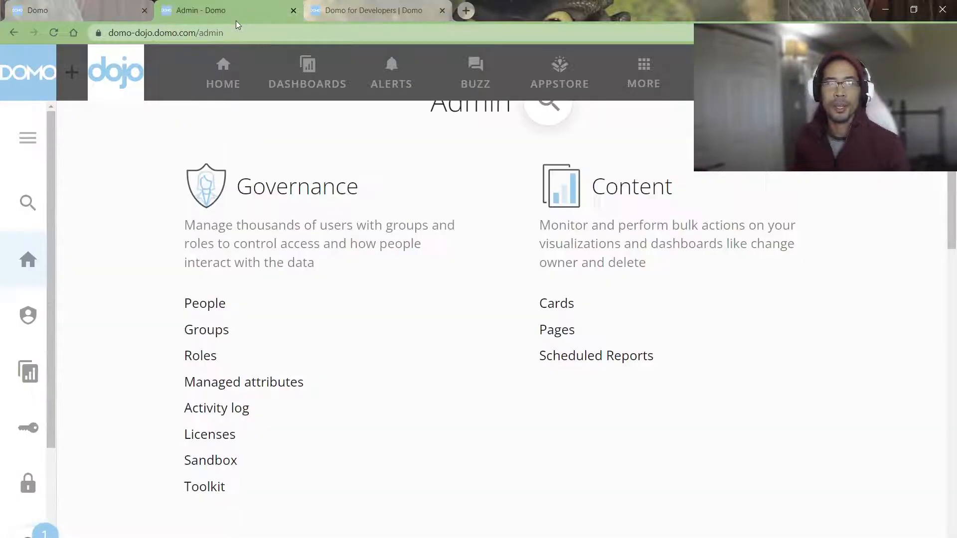
{"action": "mouse_move", "coordinate": [32, 230]}
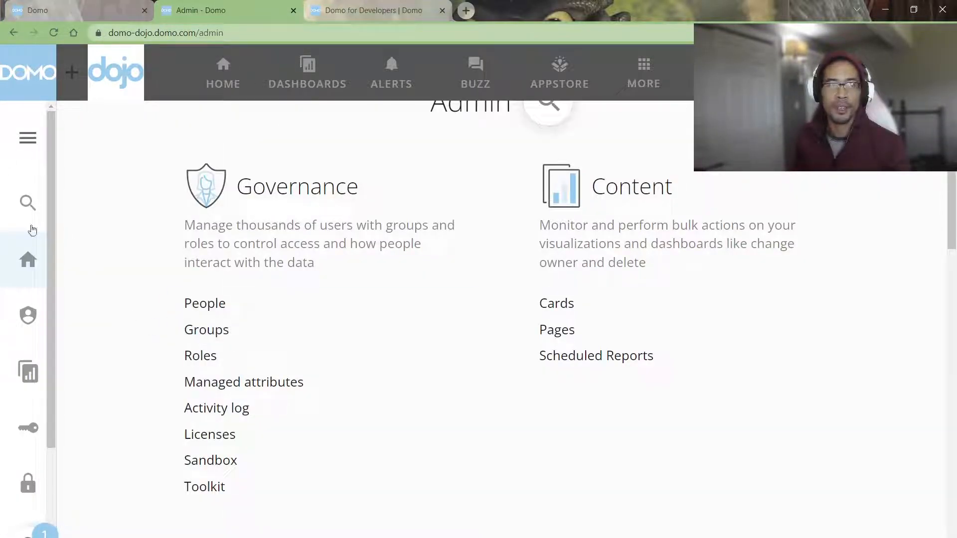
{"action": "scroll", "scroll_direction": "down", "scroll_amount": 3}
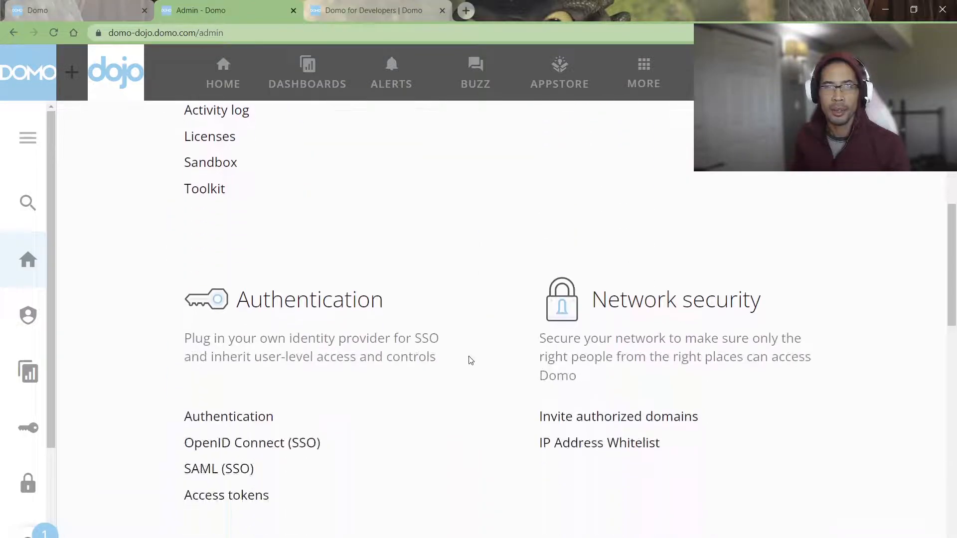
{"action": "left_click", "coordinate": [219, 469]}
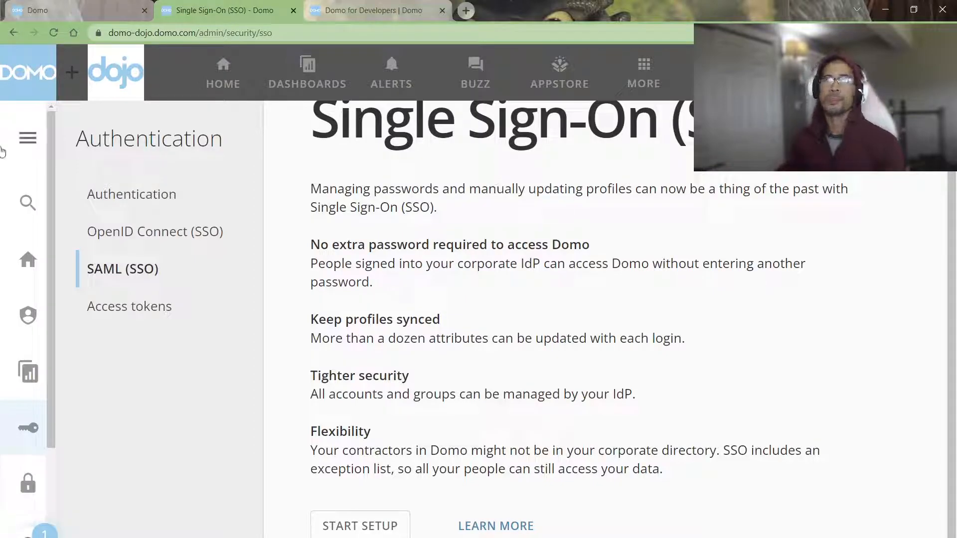
Generate a 30-day access token described 'deleteme', owned by the user found by searching 'jae'.
{"action": "left_click", "coordinate": [130, 305]}
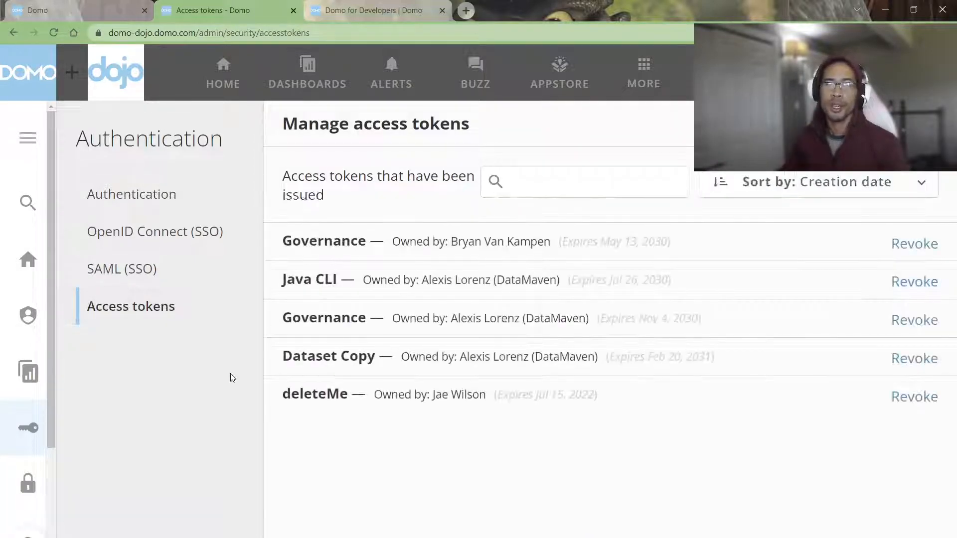
{"action": "left_click", "coordinate": [914, 397]}
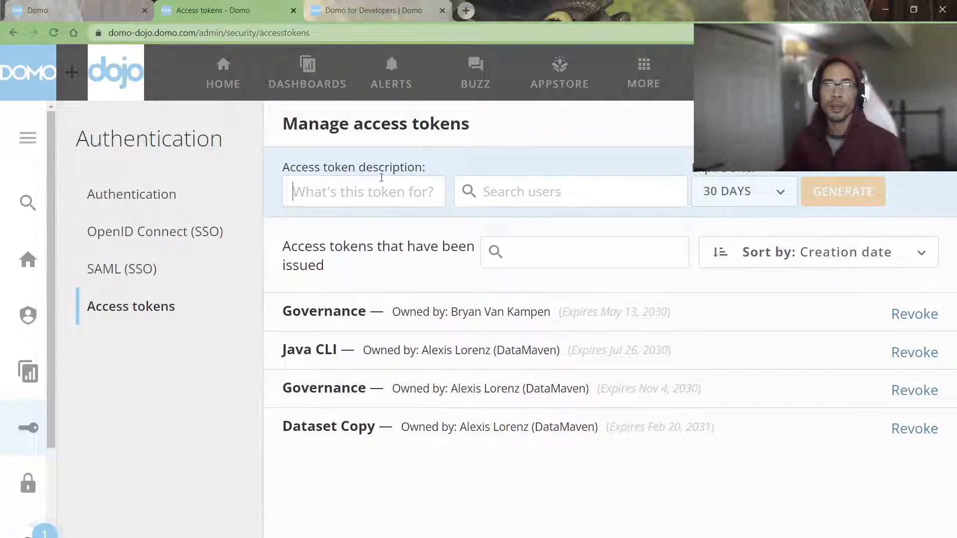
{"action": "type", "text": "deleteme"}
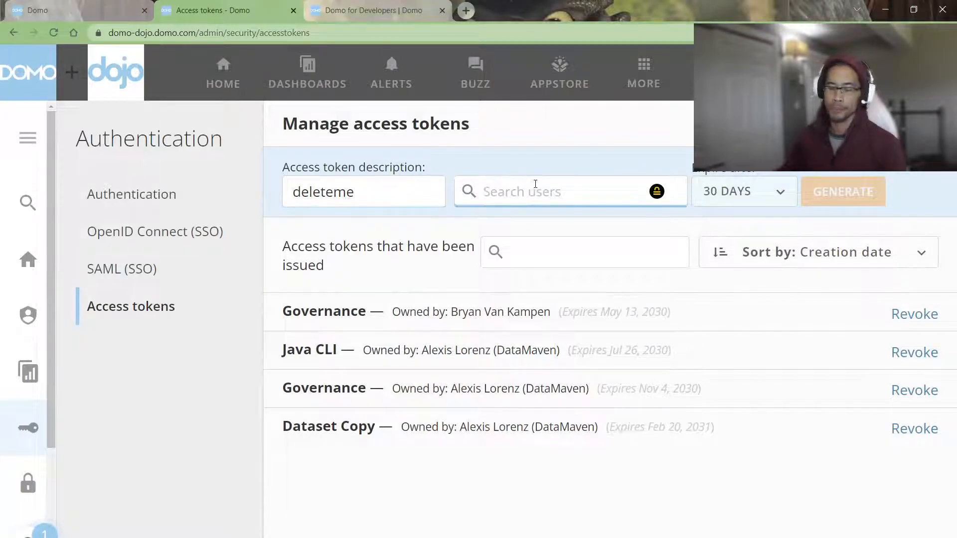
{"action": "type", "text": "jae"}
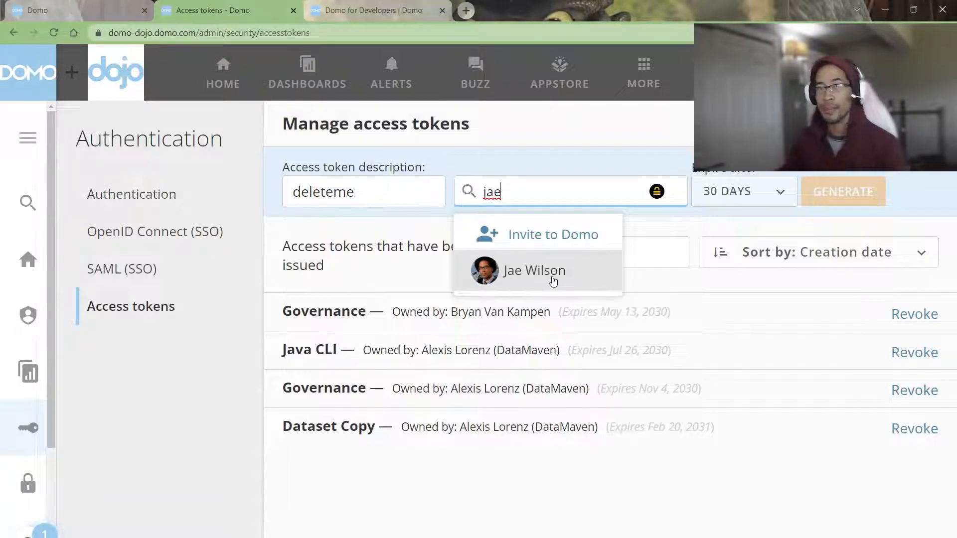
{"action": "left_click", "coordinate": [535, 270]}
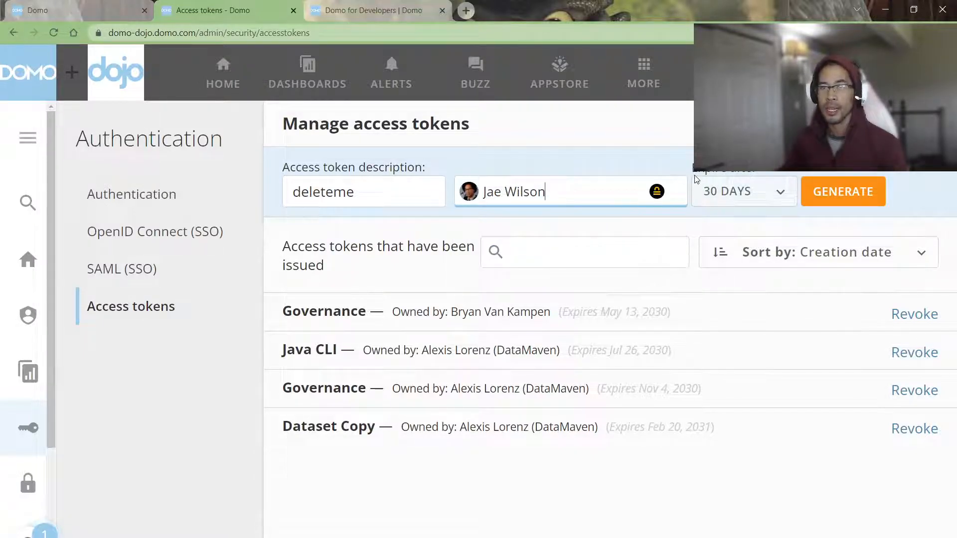
{"action": "left_click", "coordinate": [843, 191]}
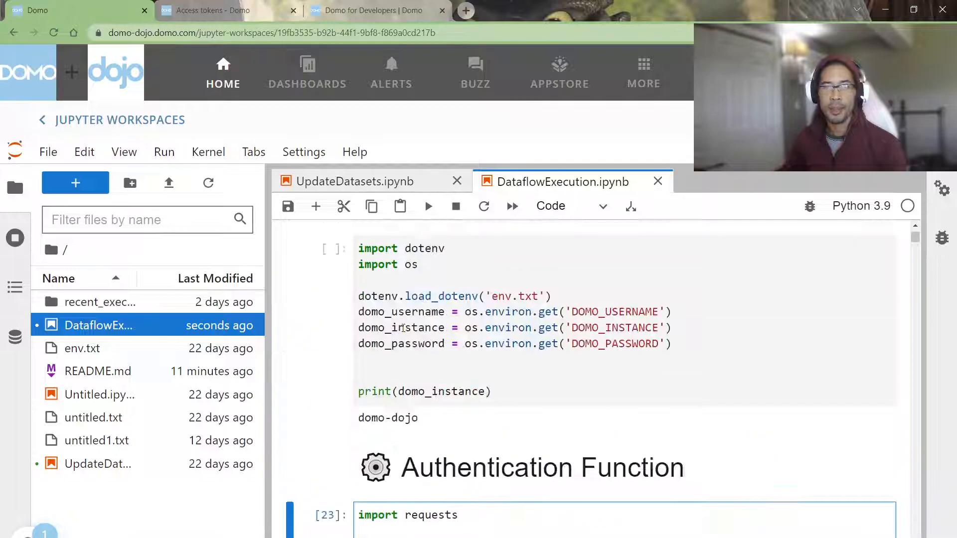
Add a developer_token assignment to the setup cell, then check the token list and API docs.
{"action": "left_click", "coordinate": [475, 366]}
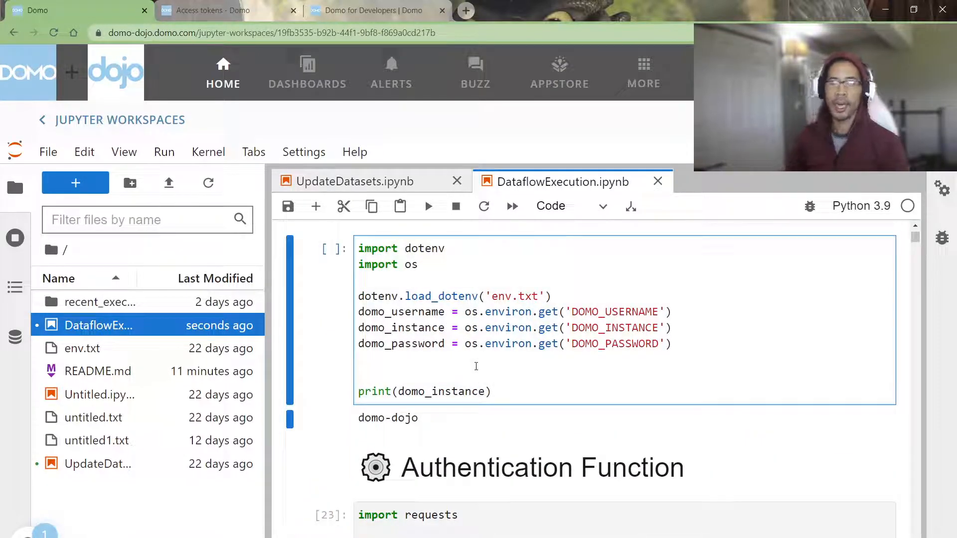
{"action": "type", "text": "acc"}
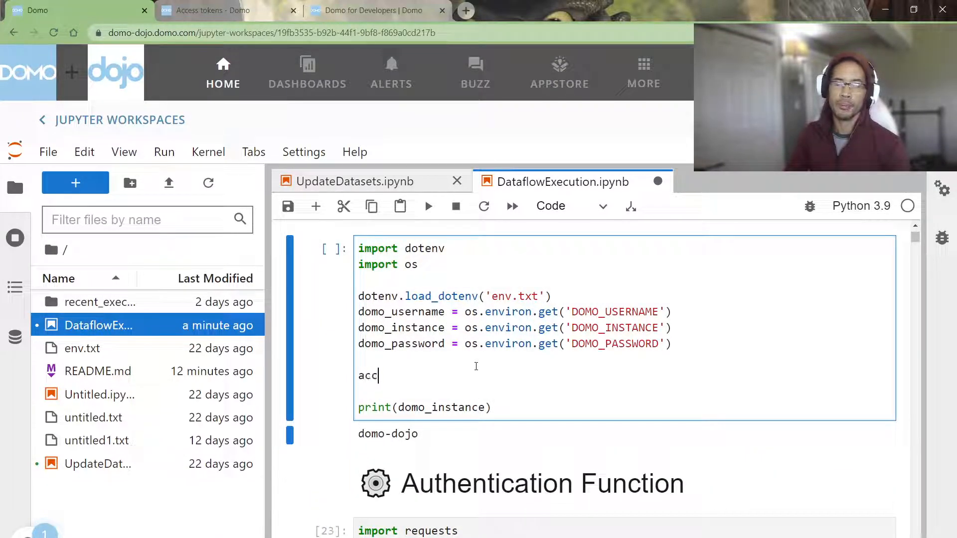
{"action": "key", "text": "Backspace"}
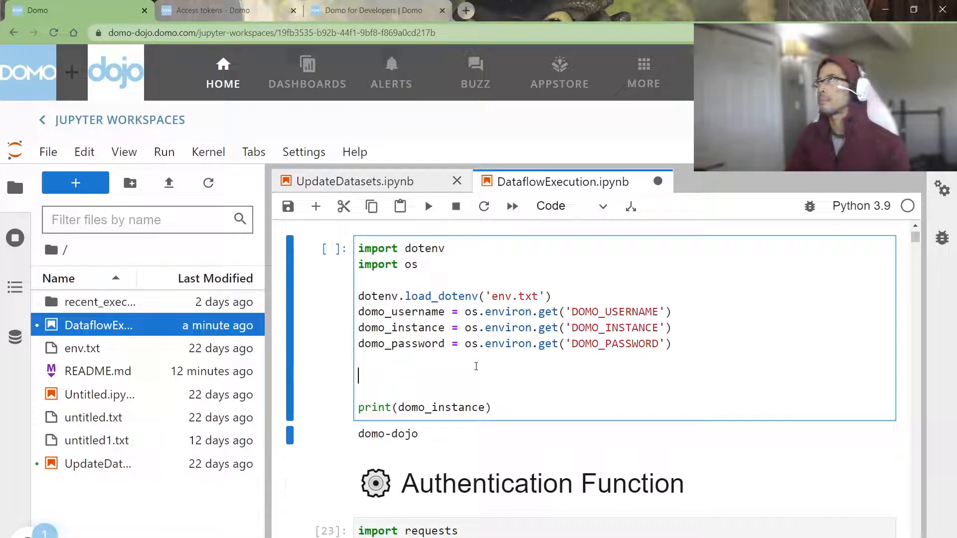
{"action": "type", "text": "developer"}
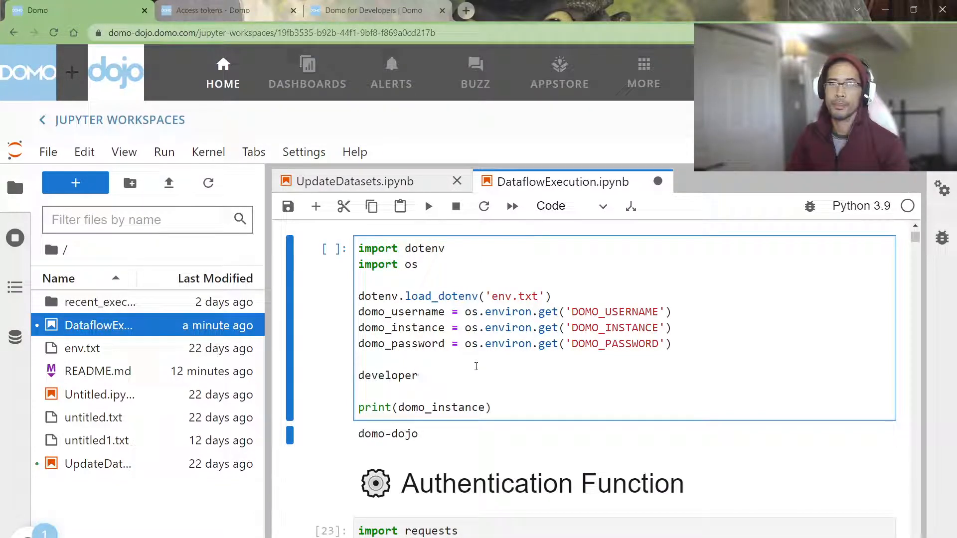
{"action": "type", "text": "_token = 'cf64d0bf6f4d5390bc81b54c0a75587bb3e4ccf824e59435"}
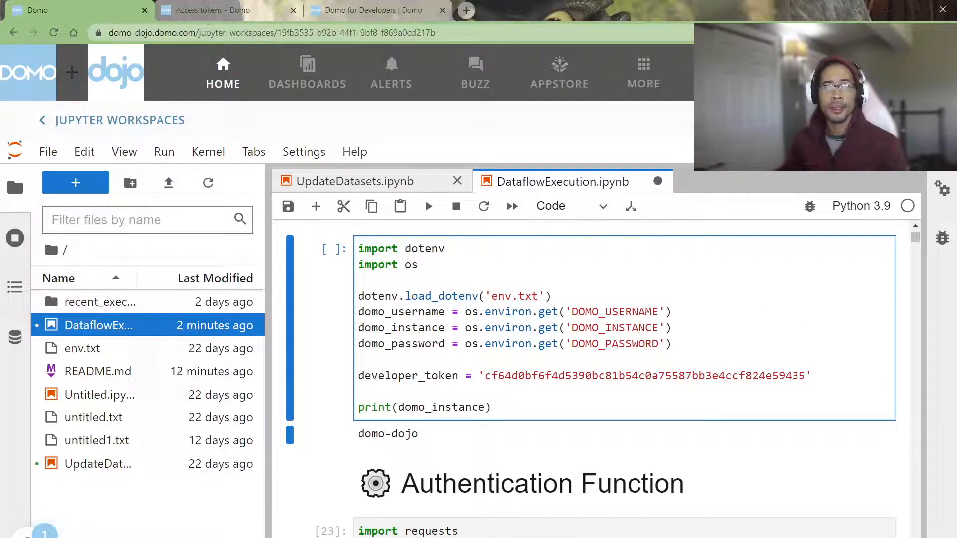
{"action": "left_click", "coordinate": [226, 10]}
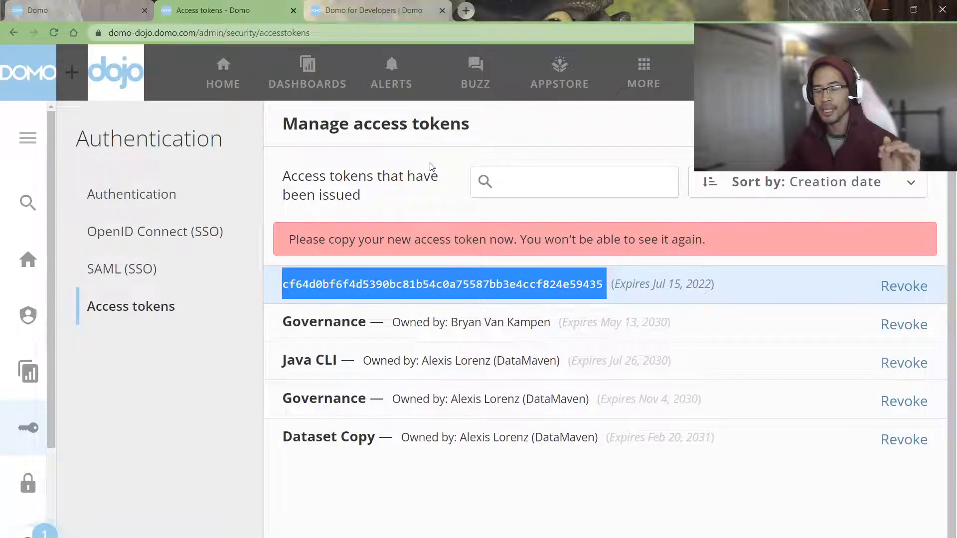
{"action": "left_click", "coordinate": [377, 10]}
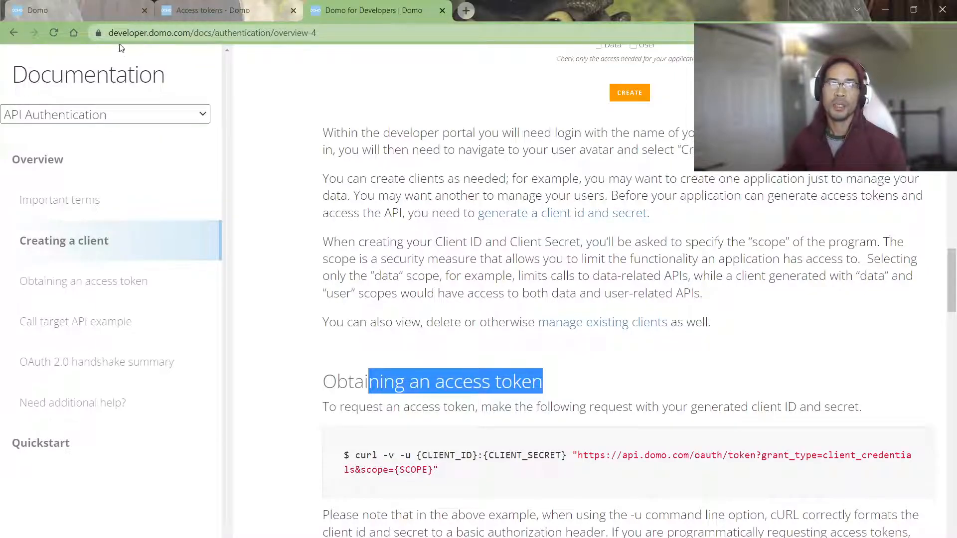
{"action": "left_click", "coordinate": [244, 32]}
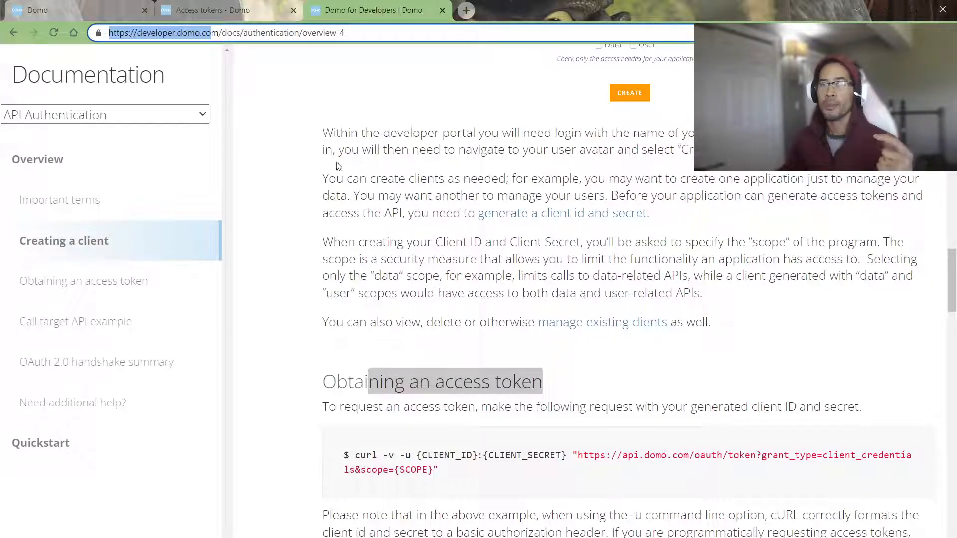
{"action": "double_click", "coordinate": [462, 381]}
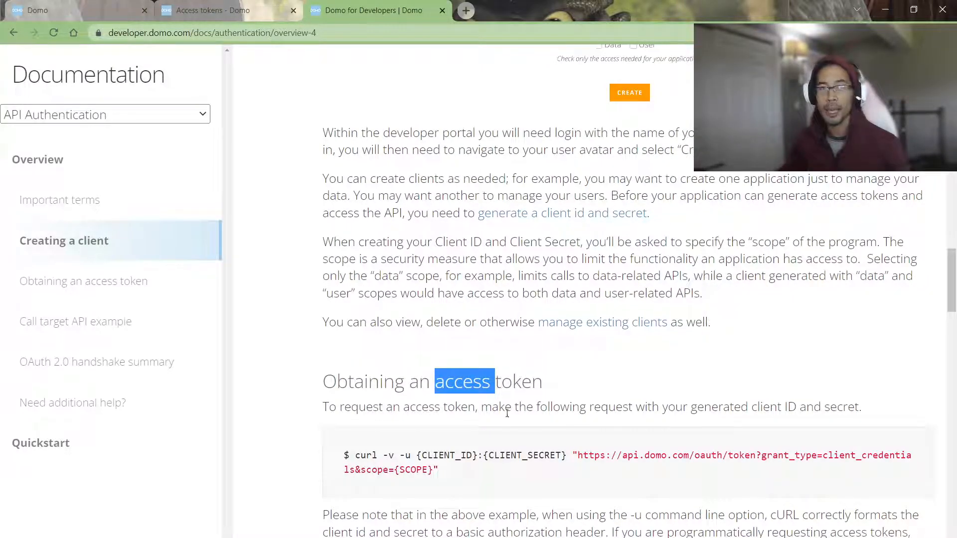
{"action": "left_click", "coordinate": [105, 114]}
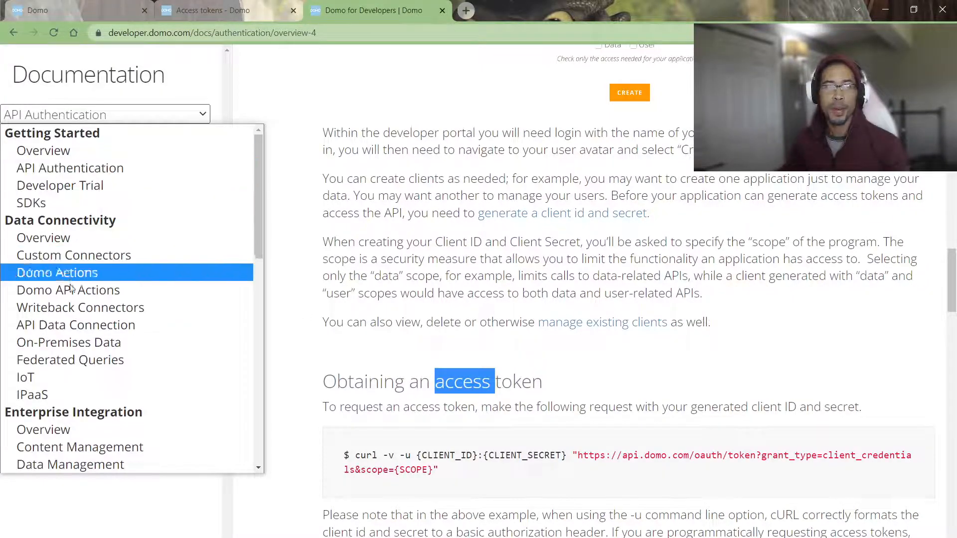
{"action": "scroll", "scroll_direction": "down", "scroll_amount": 3}
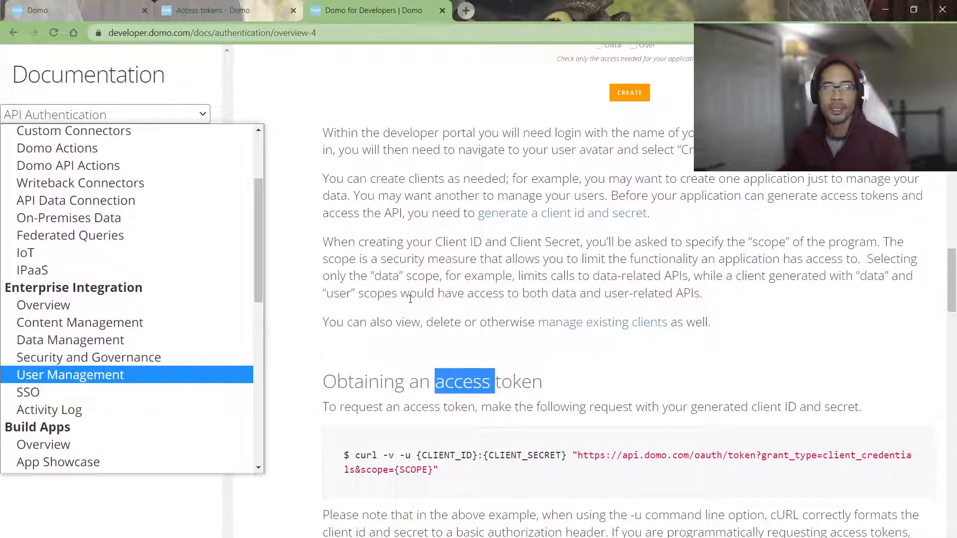
{"action": "left_click", "coordinate": [105, 114]}
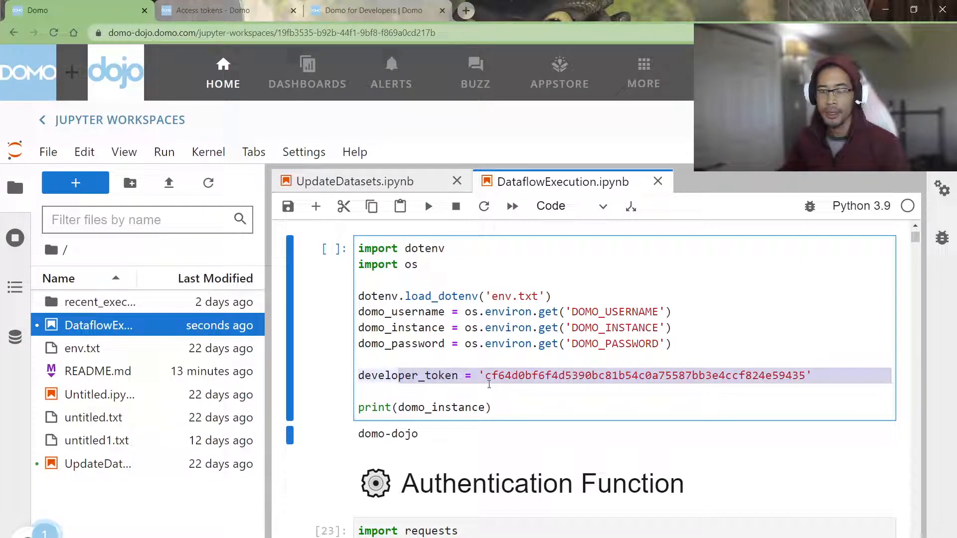
{"action": "scroll", "scroll_direction": "down", "scroll_amount": 3}
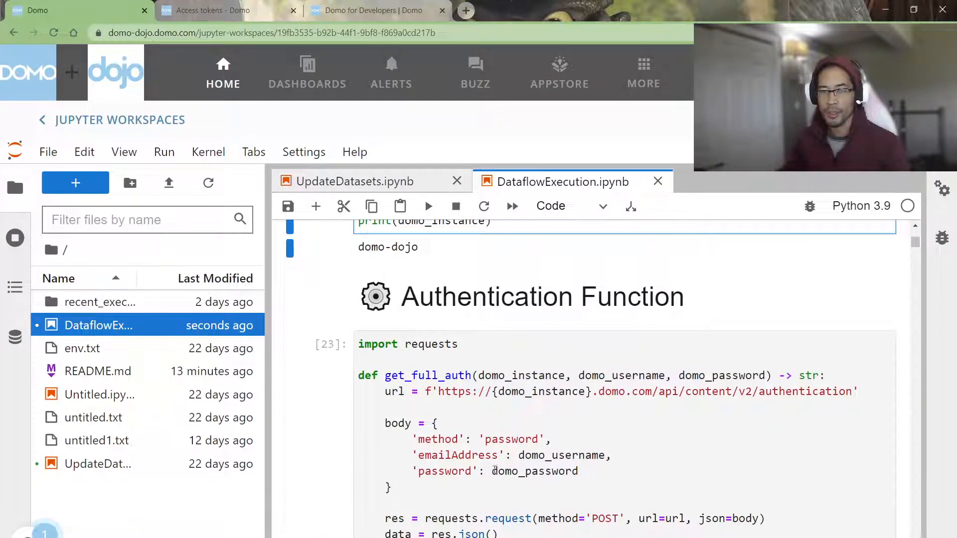
{"action": "scroll", "scroll_direction": "down", "scroll_amount": 3}
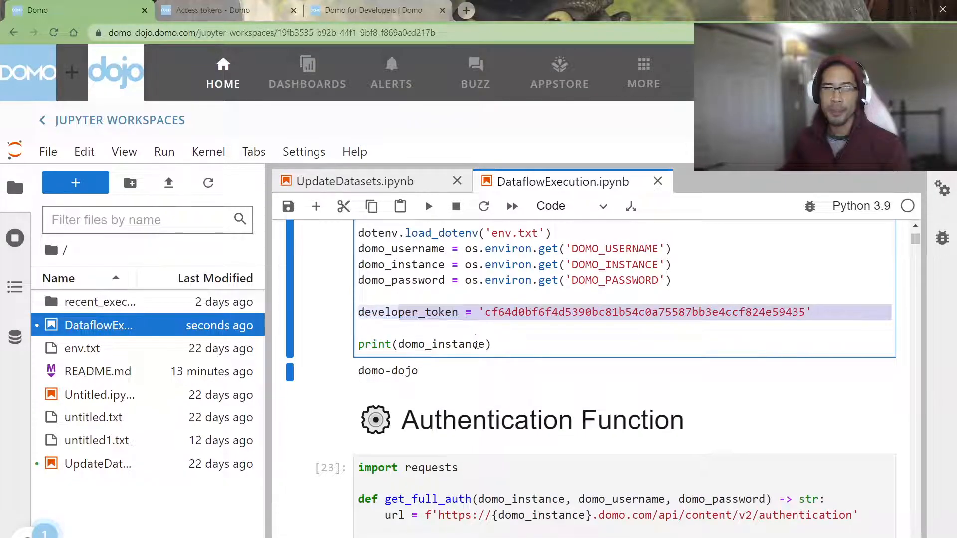
{"action": "scroll", "scroll_direction": "down", "scroll_amount": 3}
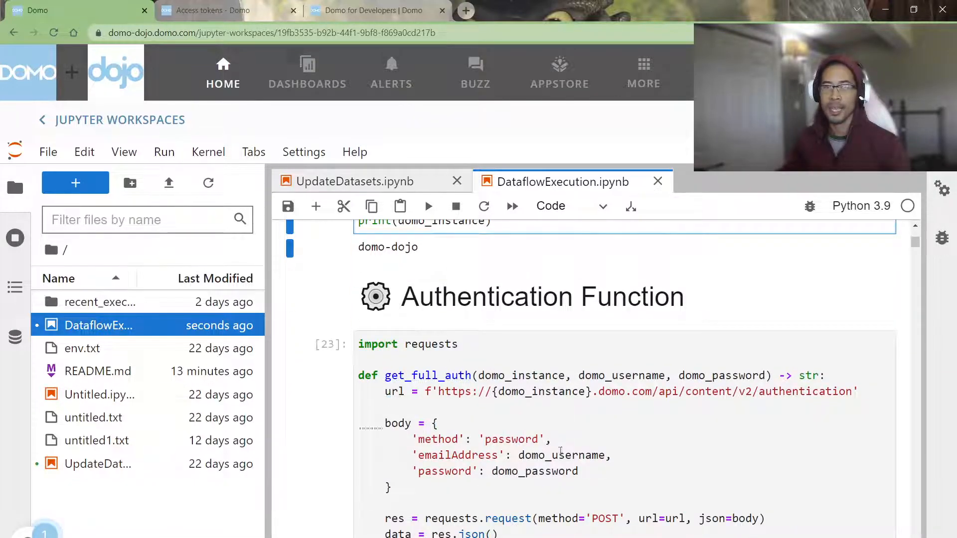
{"action": "scroll", "scroll_direction": "down", "scroll_amount": 3}
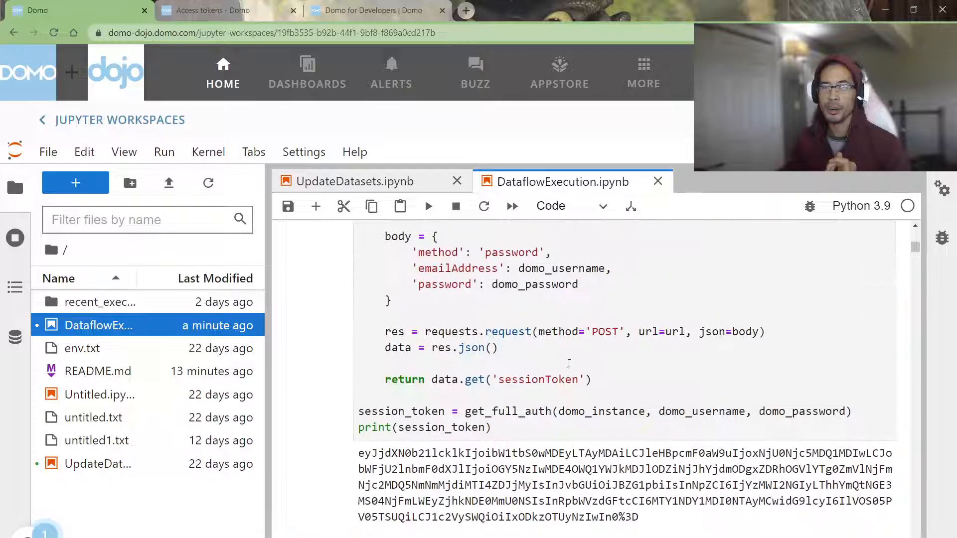
{"action": "scroll", "scroll_direction": "up", "scroll_amount": 3}
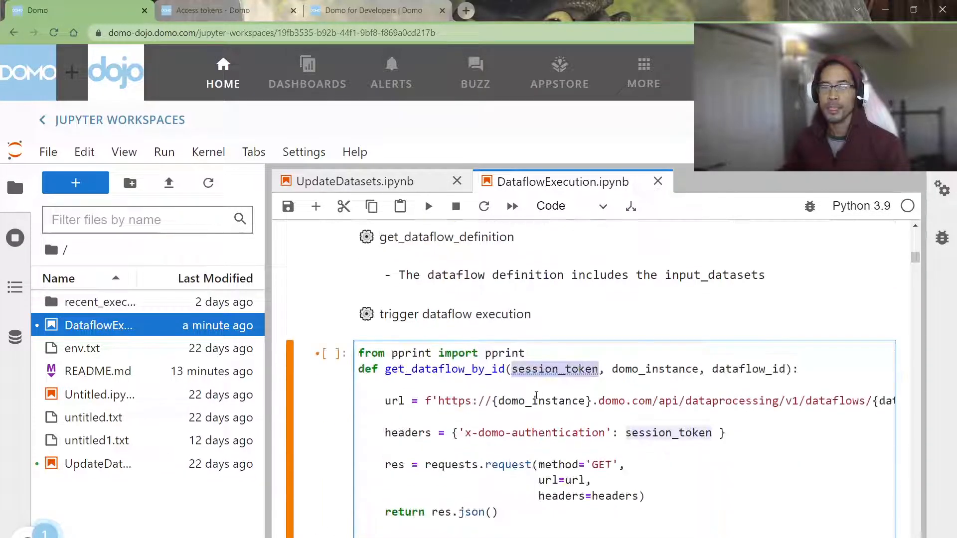
Rename the parameter to developer_token and set headers to {'x-domo-developer-token': developer_token}.
{"action": "type", "text": "developer_"}
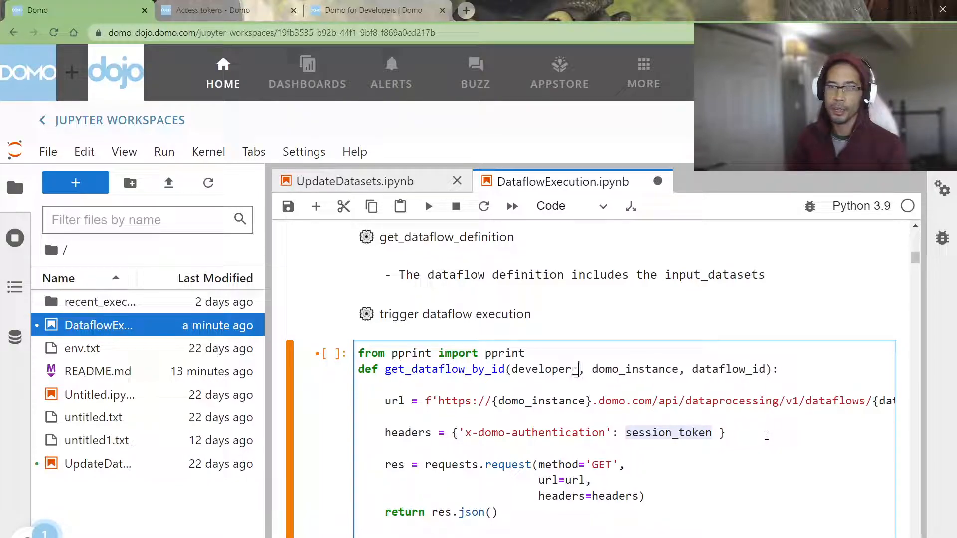
{"action": "type", "text": "token"}
{"action": "type", "text": "h"}
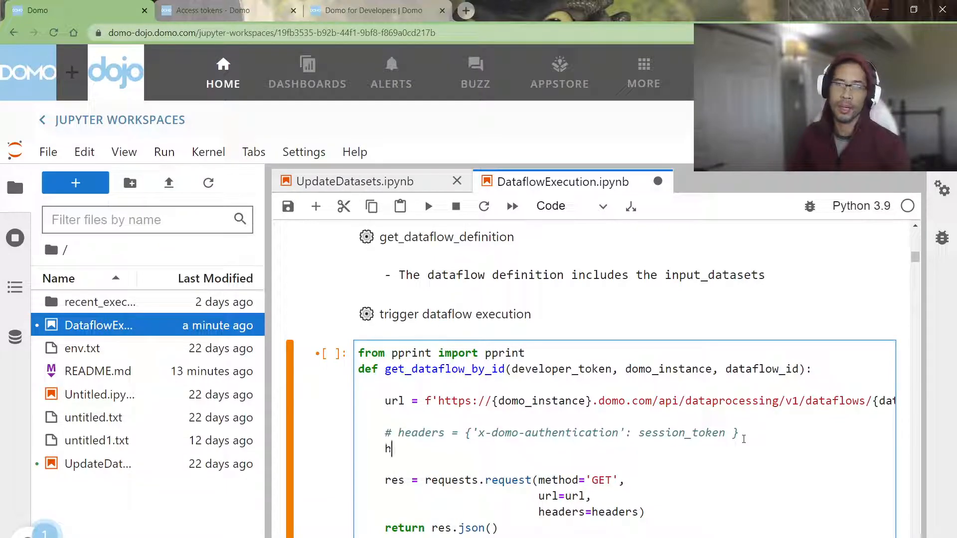
{"action": "type", "text": "eaders= {"}
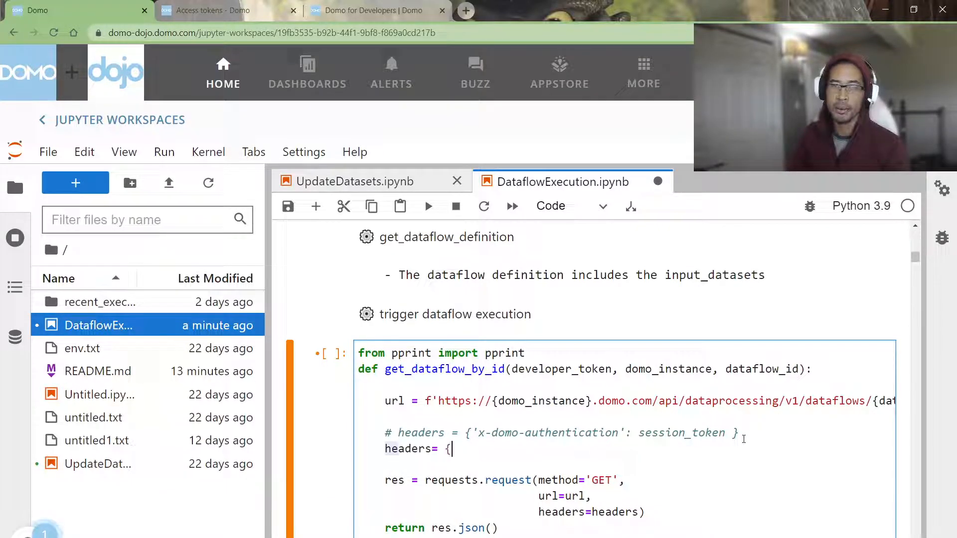
{"action": "type", "text": "'x-d"}
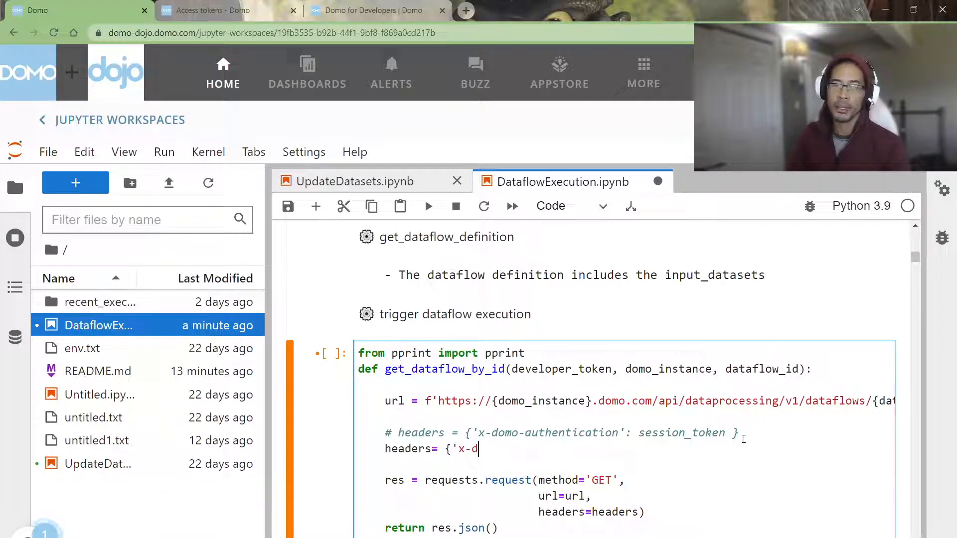
{"action": "type", "text": "omo-devel"}
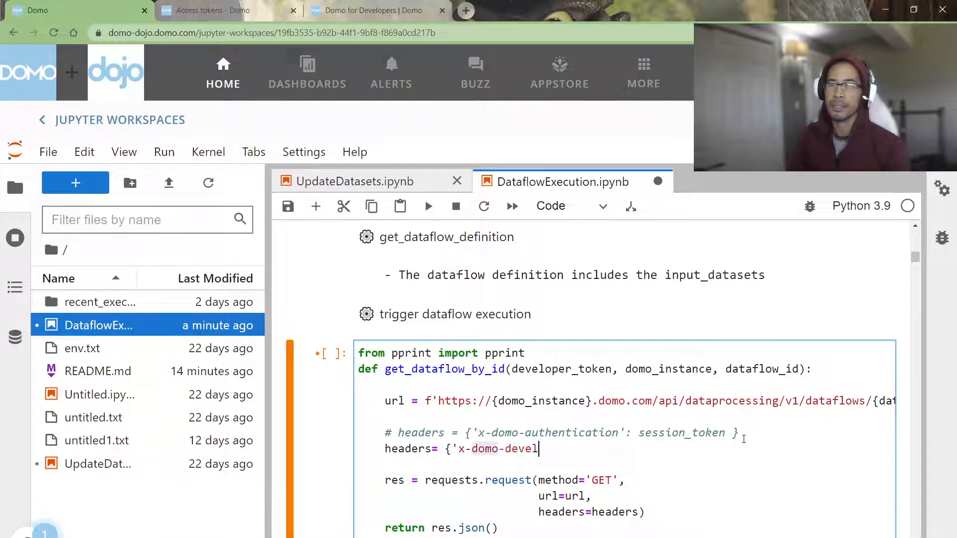
{"action": "type", "text": "oper-token'"}
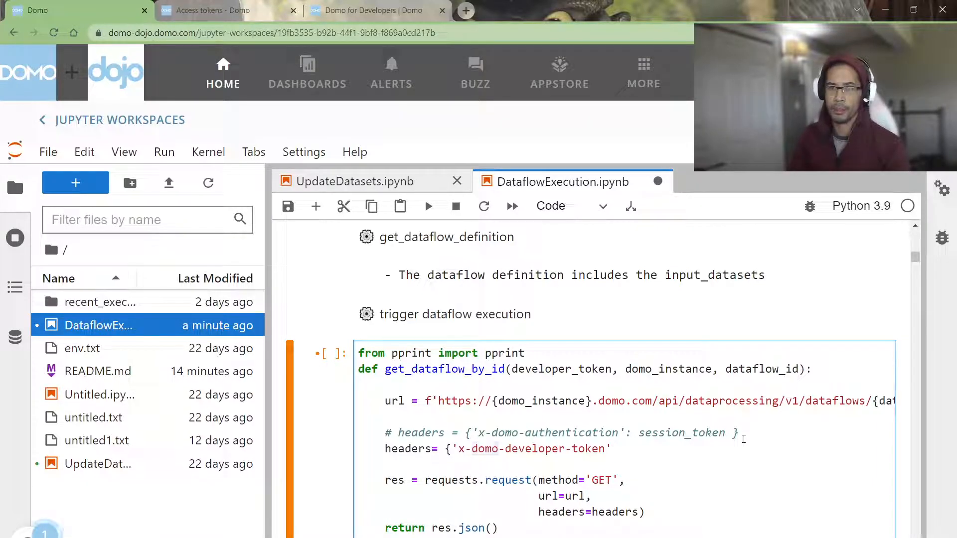
{"action": "type", "text": ": de"}
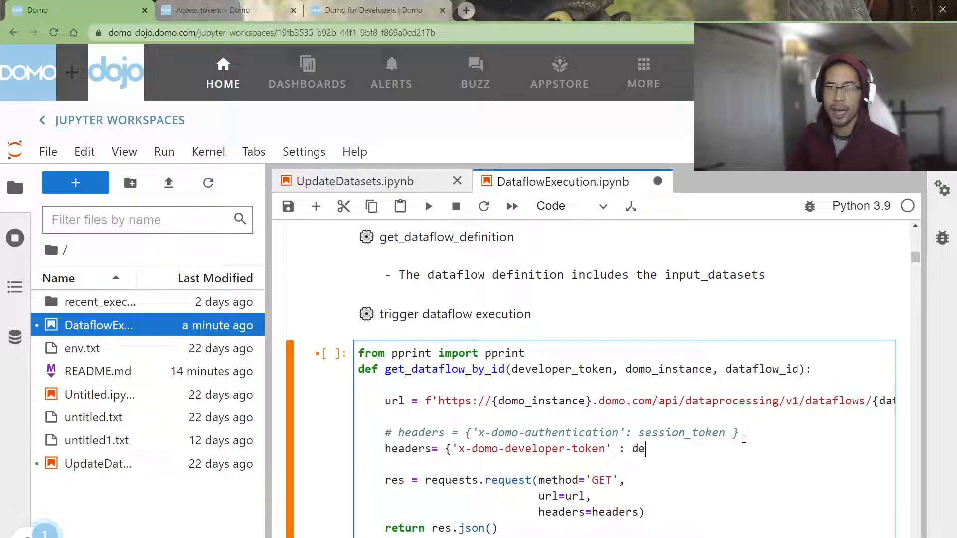
{"action": "type", "text": "veloper_token"}
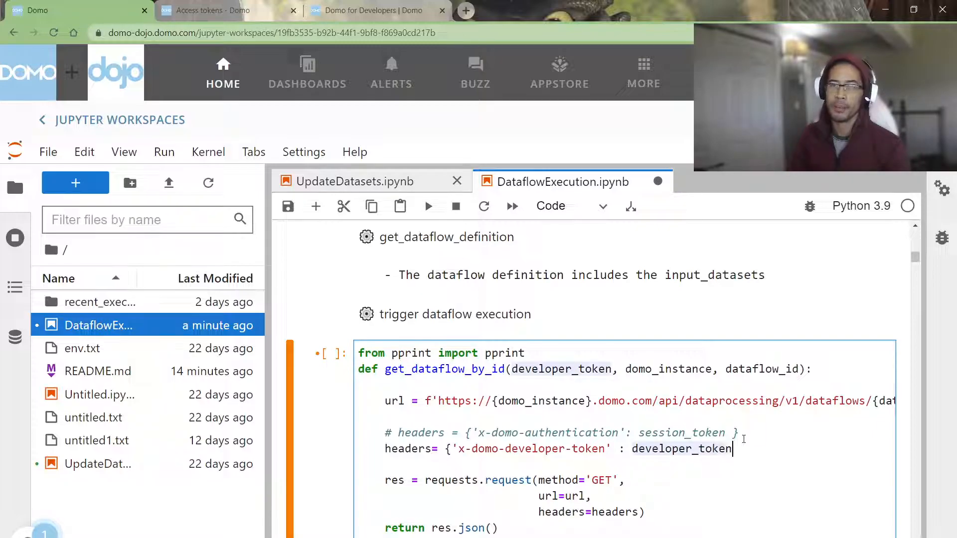
{"action": "type", "text": "}"}
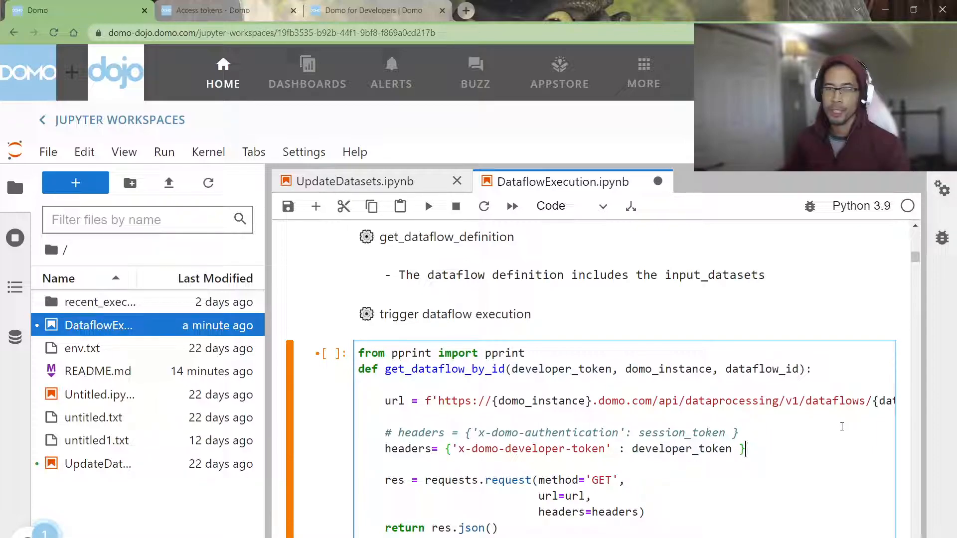
{"action": "scroll", "scroll_direction": "down", "scroll_amount": 3}
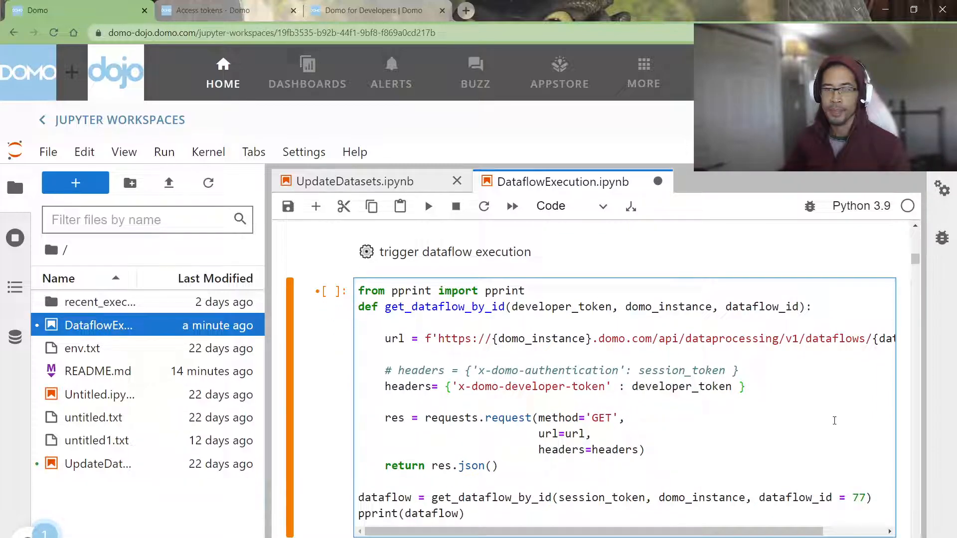
Replace session_token with developer_token in the dataflow 77 lookup call and rerun it.
{"action": "left_click", "coordinate": [427, 206]}
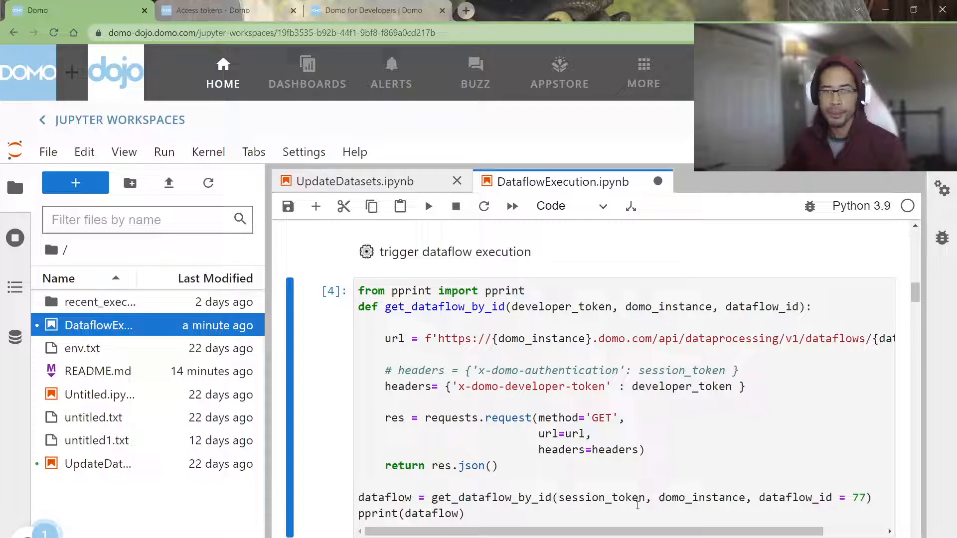
{"action": "double_click", "coordinate": [602, 498]}
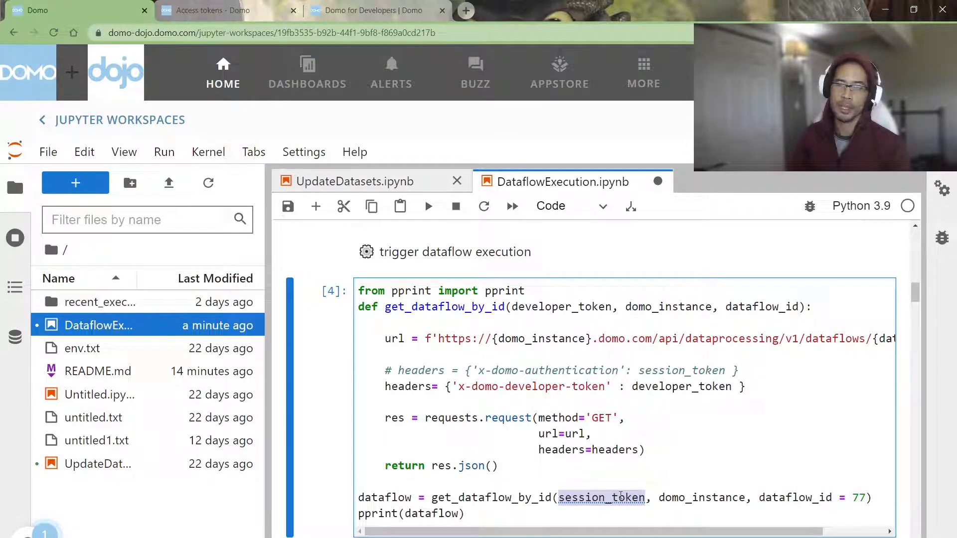
{"action": "type", "text": "developer"}
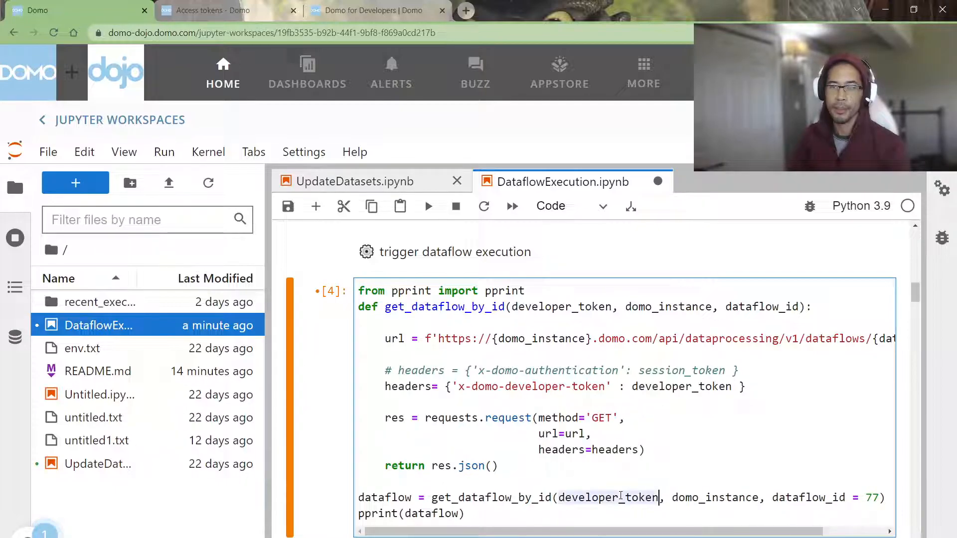
{"action": "left_click", "coordinate": [429, 207]}
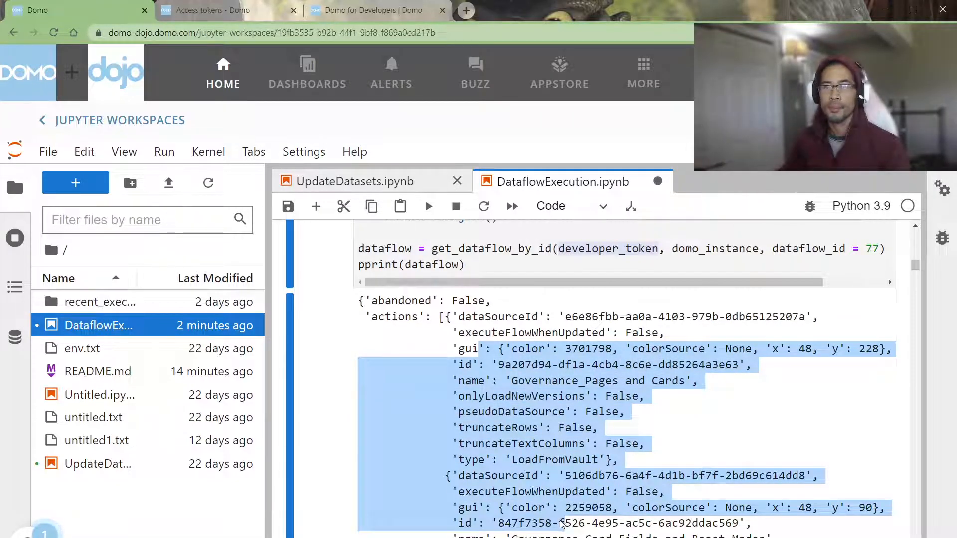
{"action": "scroll", "scroll_direction": "up", "scroll_amount": 3}
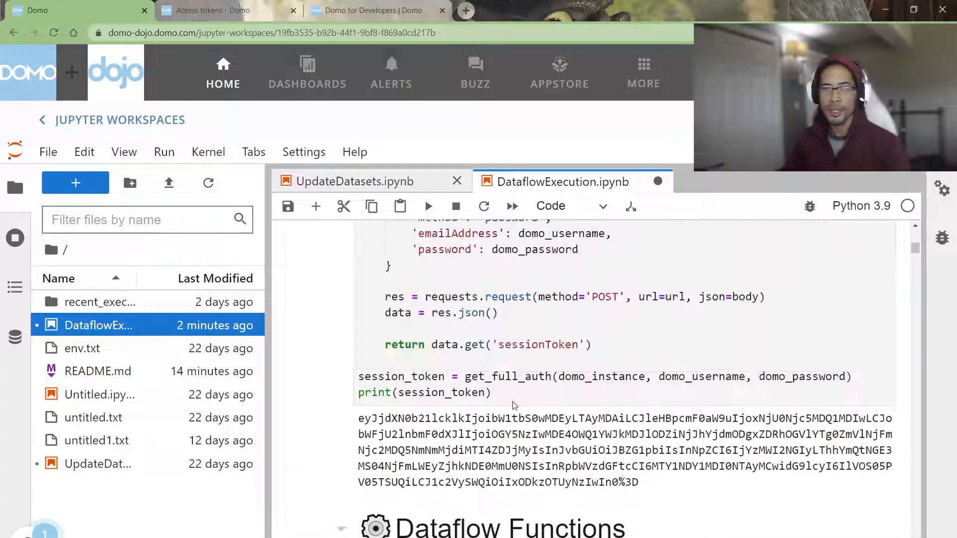
{"action": "scroll", "scroll_direction": "up", "scroll_amount": 3}
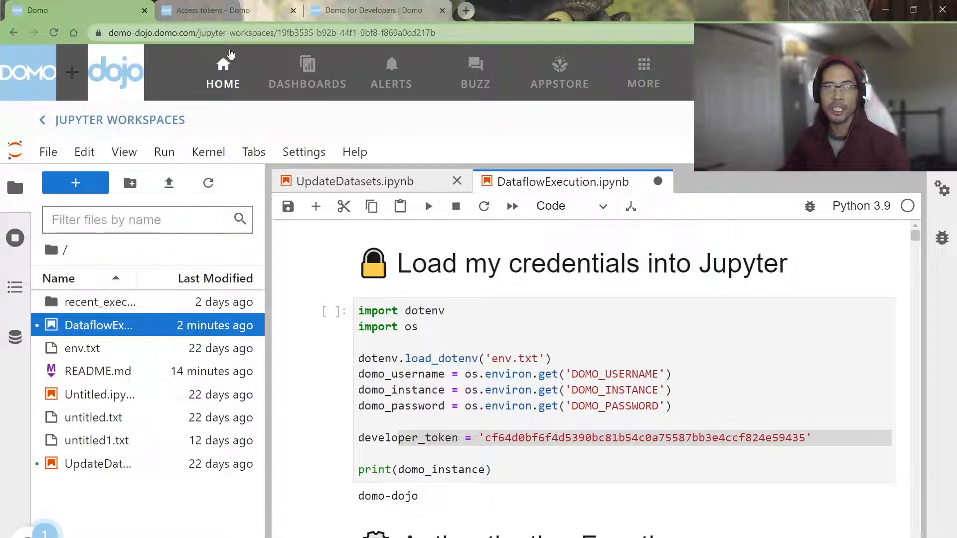
{"action": "left_click", "coordinate": [211, 11]}
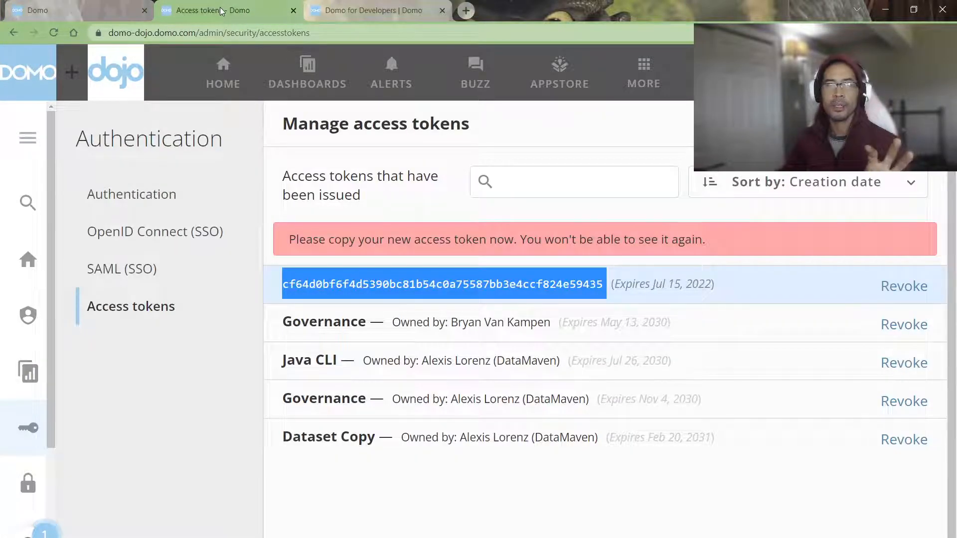
{"action": "left_click", "coordinate": [244, 33]}
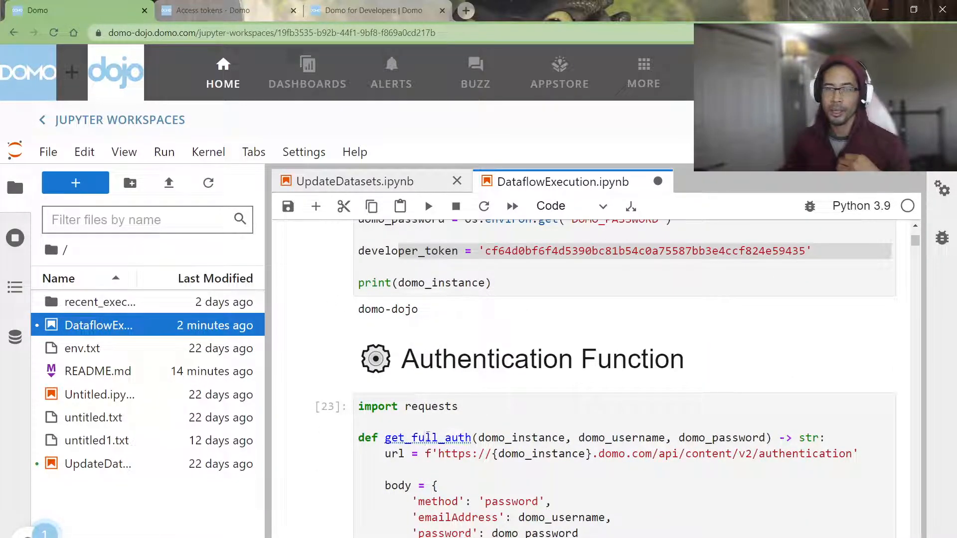
{"action": "scroll", "scroll_direction": "down", "scroll_amount": 3}
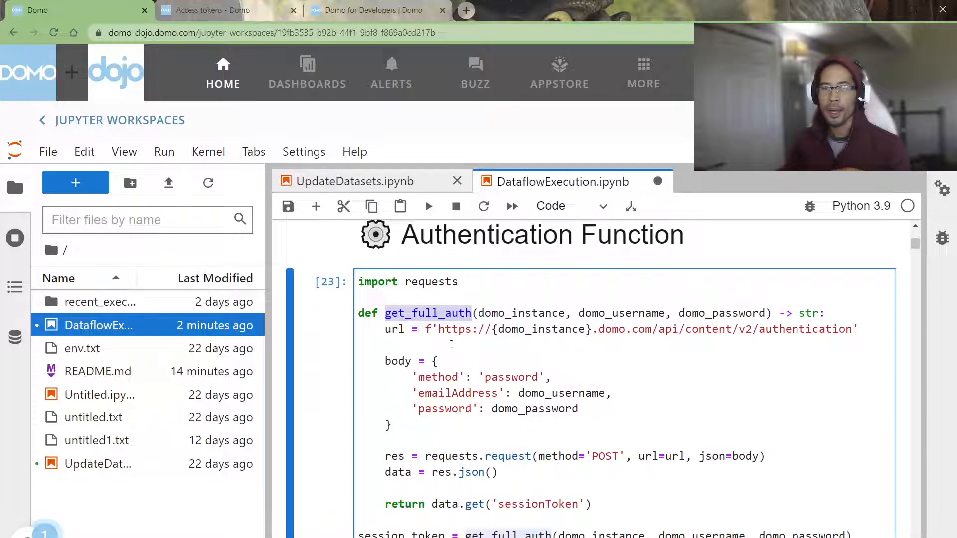